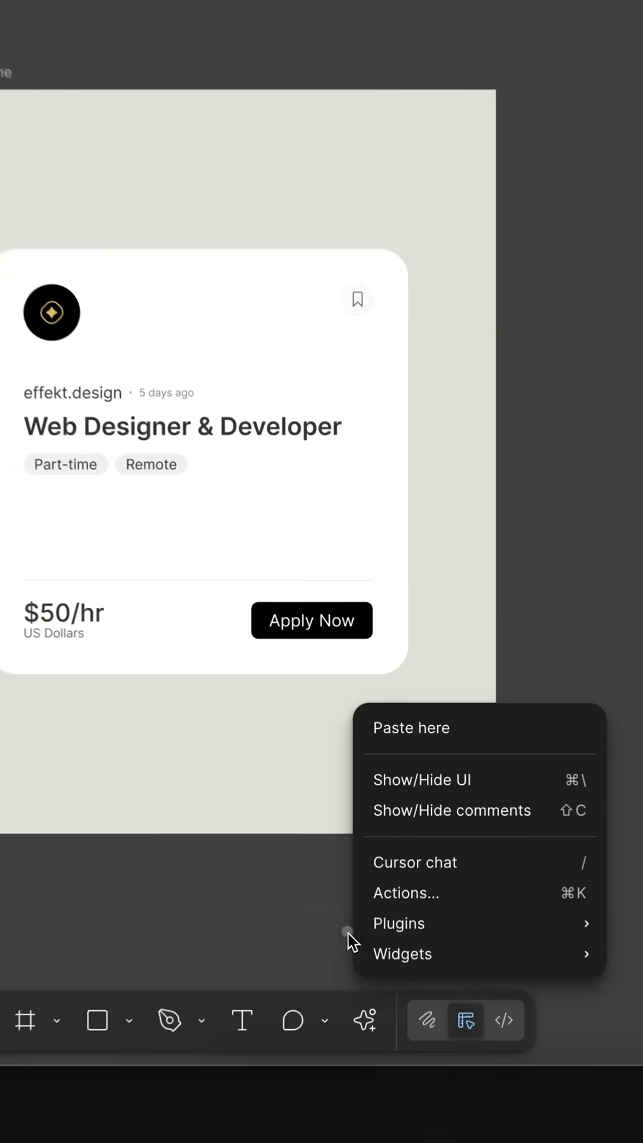
Bring up the Plugins list from the canvas context options to reach the Jitter export
{"action": "left_click", "coordinate": [252, 857]}
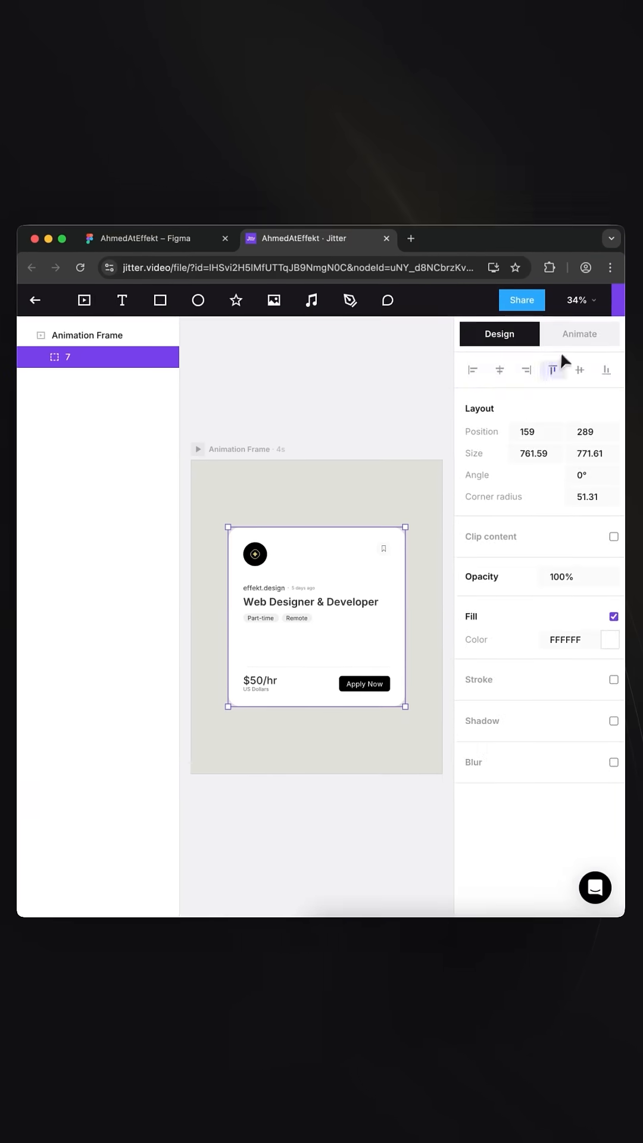
Give the imported card frame a Slide in entrance animation from the IN presets
{"action": "left_click", "coordinate": [579, 333]}
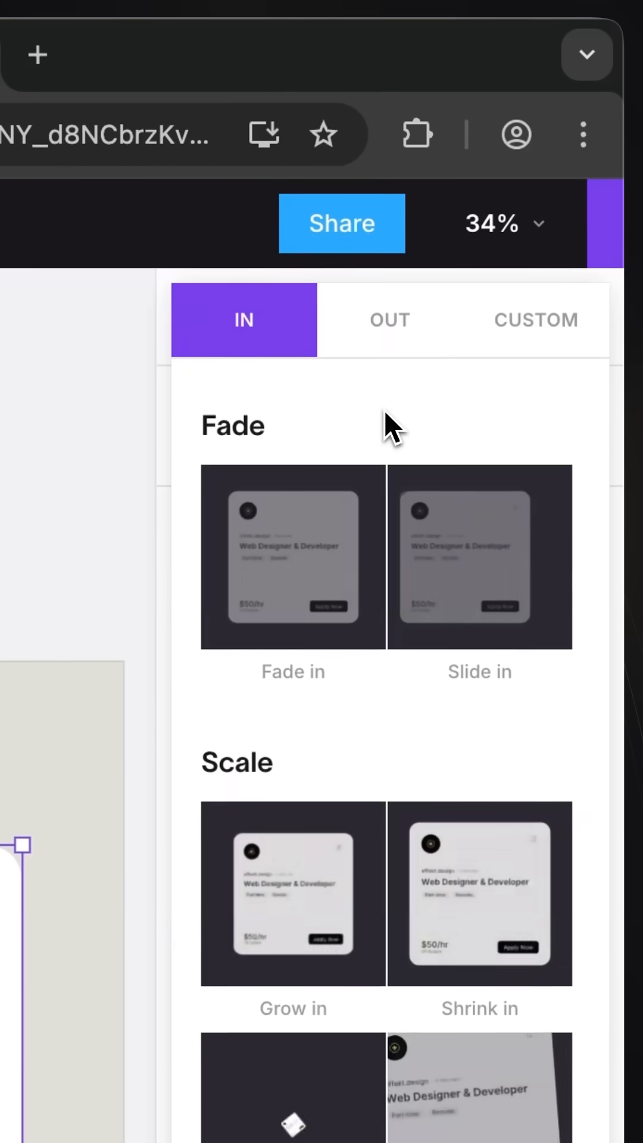
{"action": "left_click", "coordinate": [480, 557]}
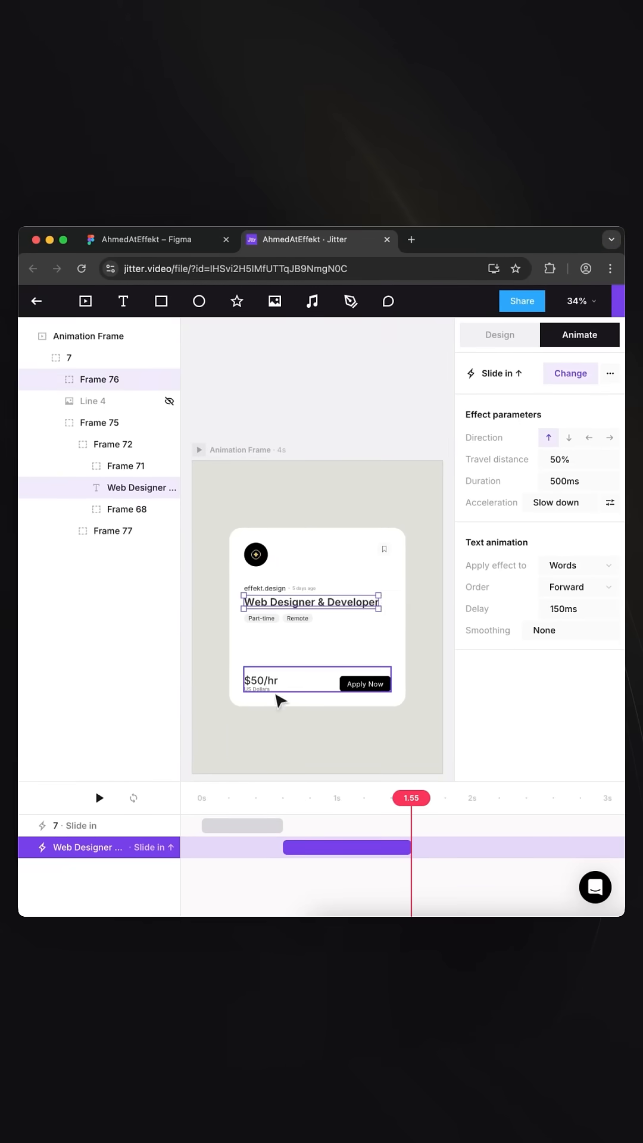
Paste the slide-in onto the title text, timed after the card, and preview the sequence
{"action": "key", "text": "cmd+v"}
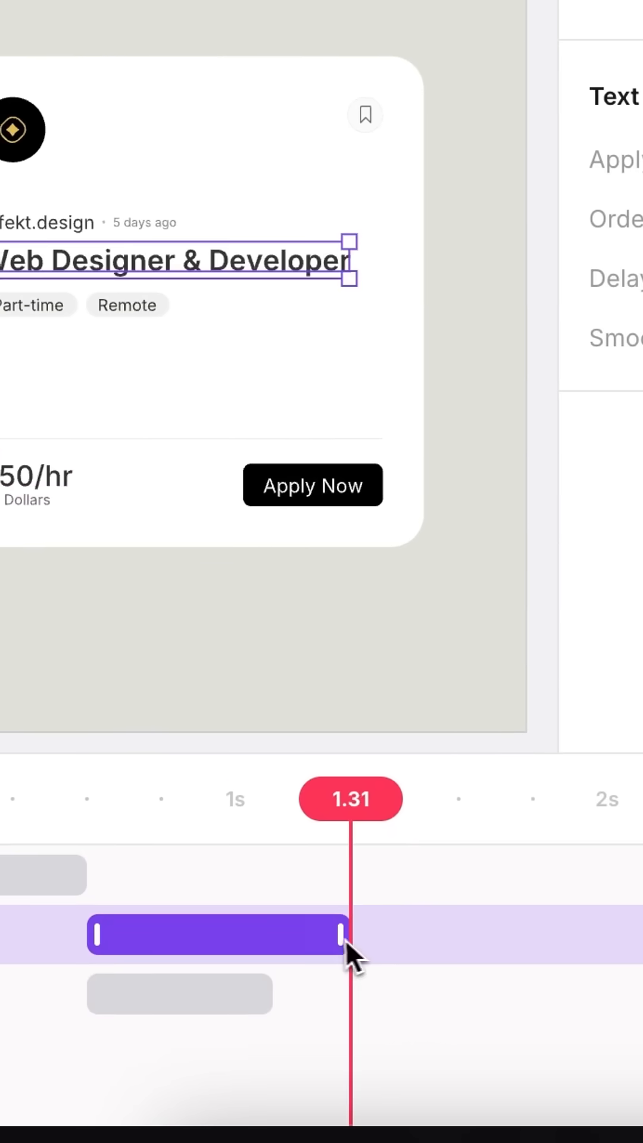
{"action": "key", "text": "space"}
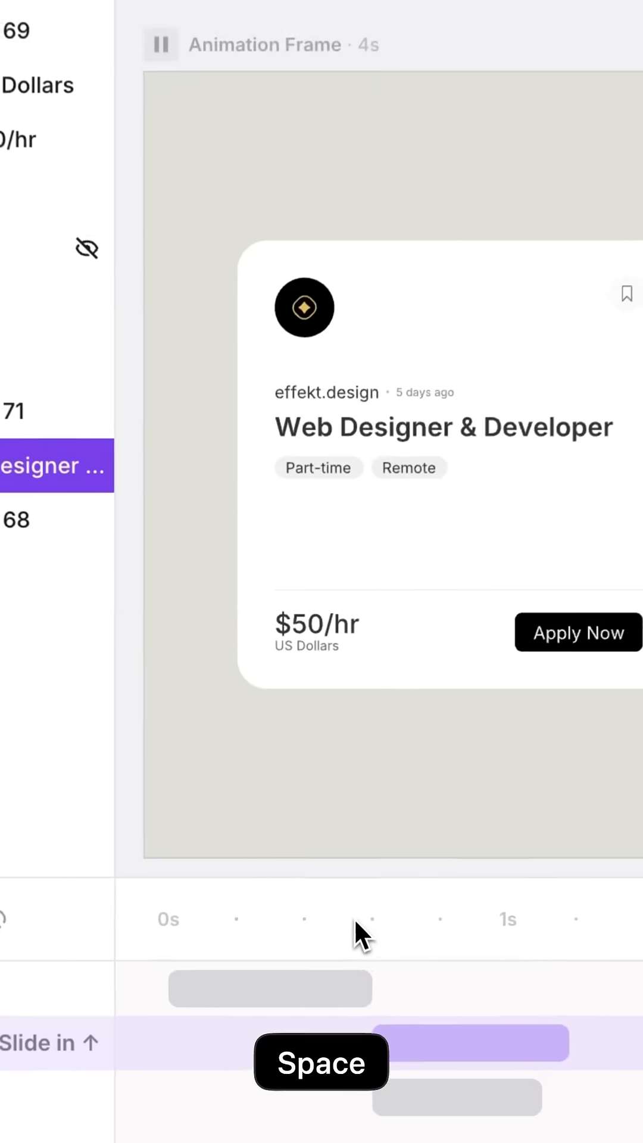
{"action": "key", "text": "space"}
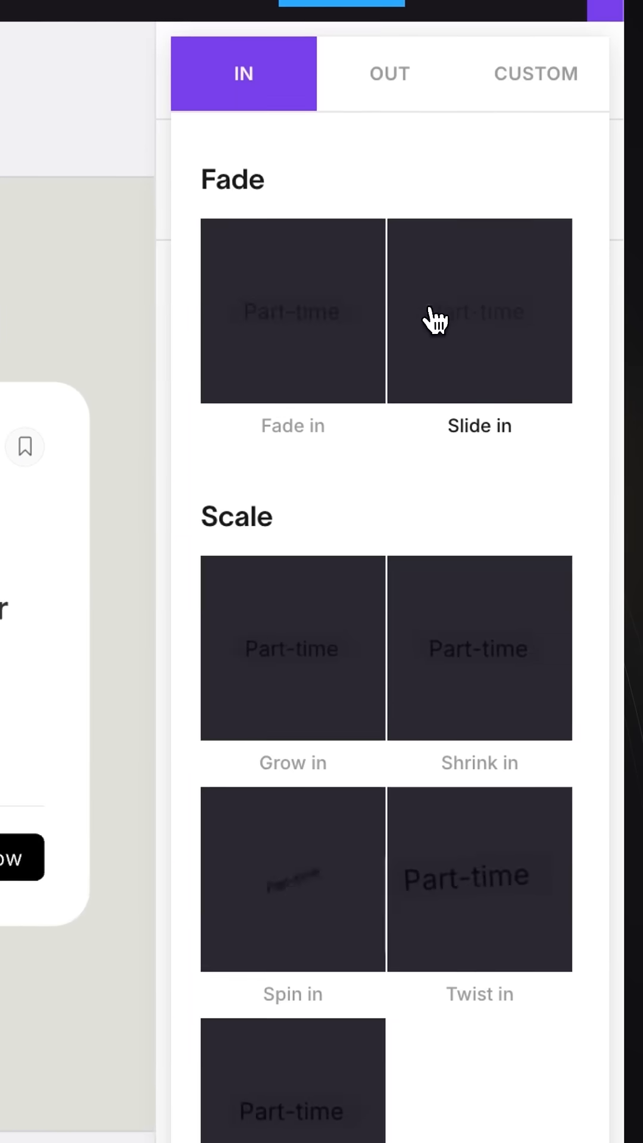
Give the Part-time pill a rightward Slide in with a 0.6 duration
{"action": "left_click", "coordinate": [479, 310]}
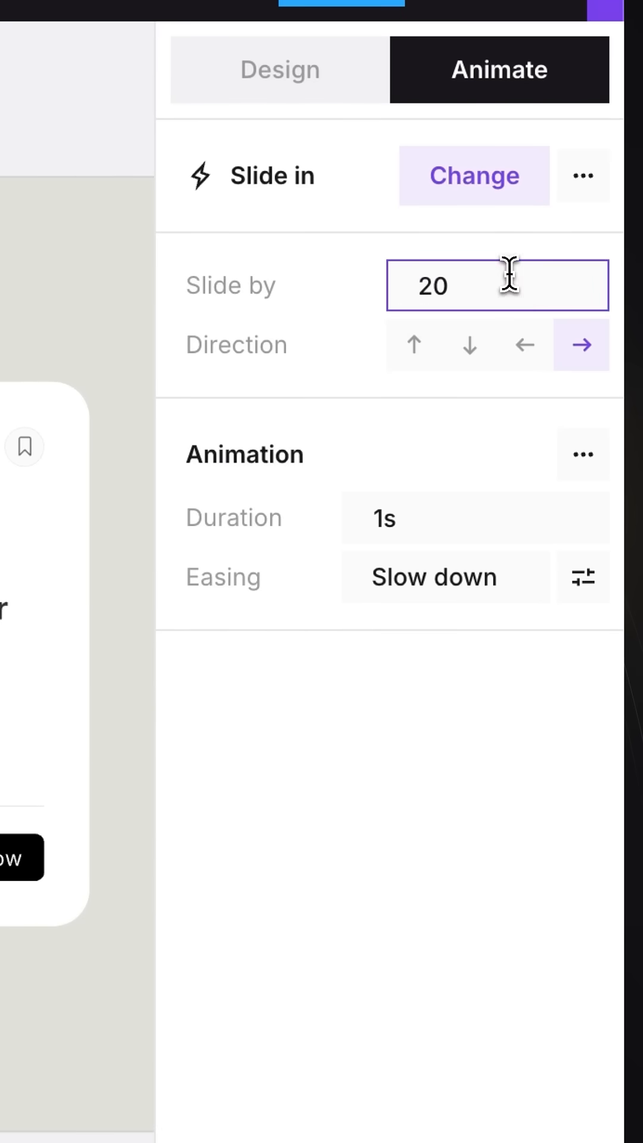
{"action": "type", "text": "0.6"}
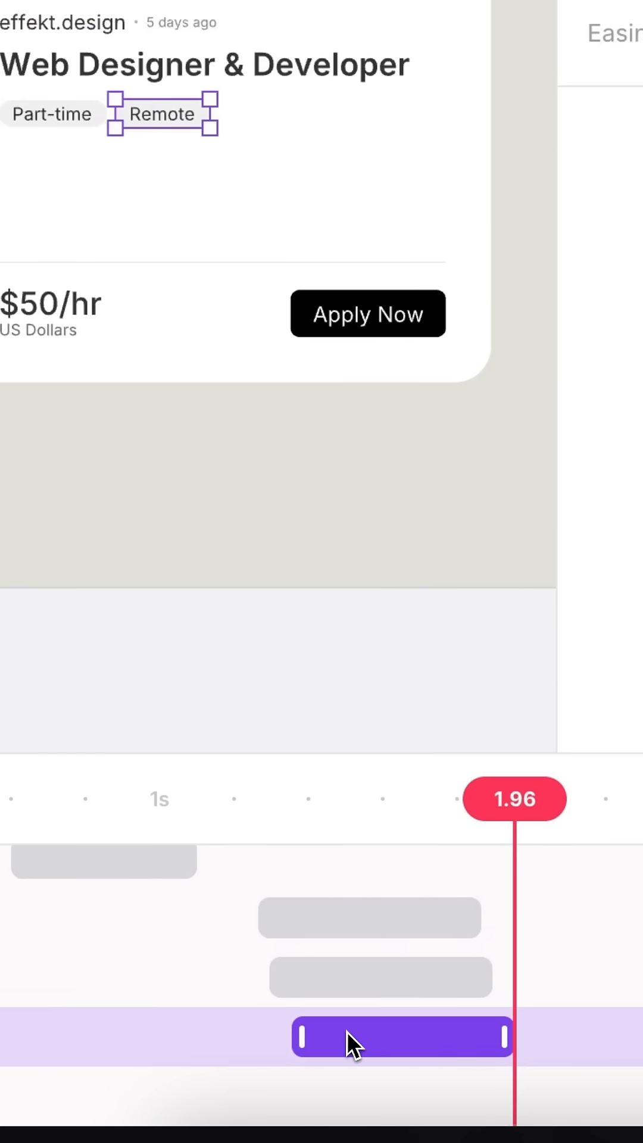
Preview the staggered entrance of the Remote pill after the Part-time pill
{"action": "key", "text": "space"}
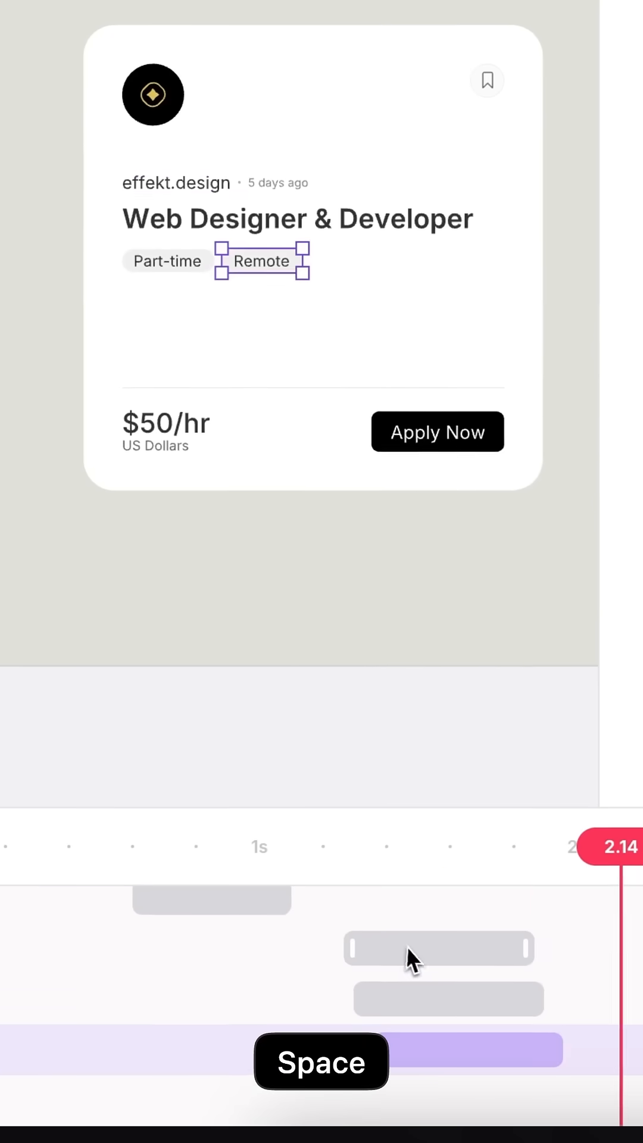